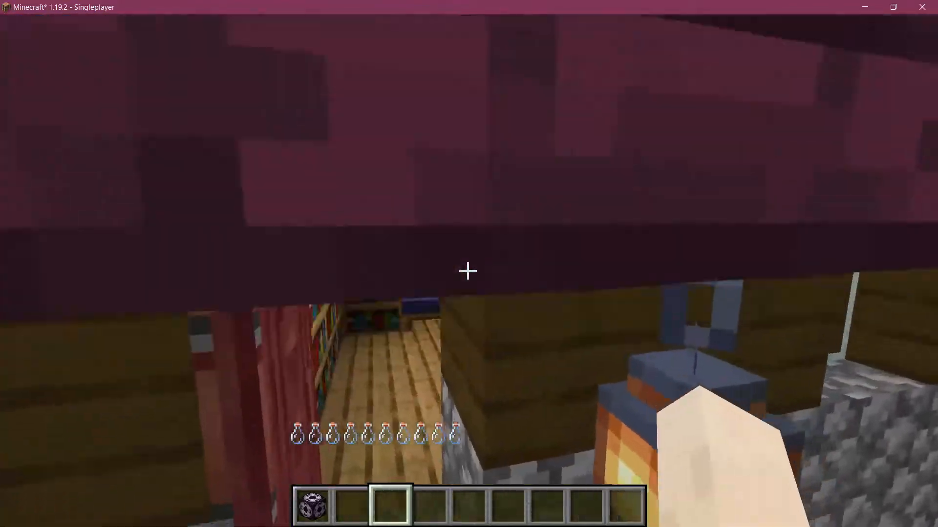
{"action": "mouse_move", "coordinate": [468, 271]}
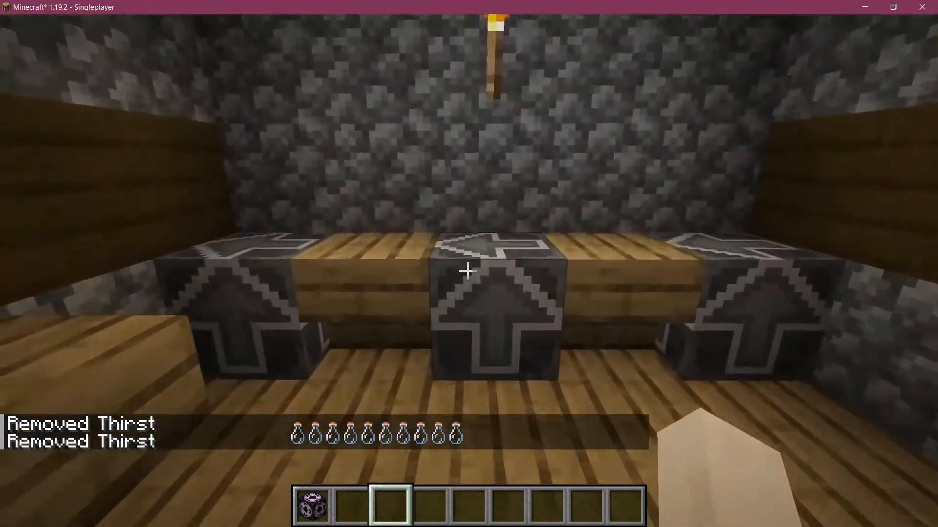
Get a structure block and load minecraft:village/plains/houses/plains_medium_house_2 into the world
{"action": "key", "text": "e"}
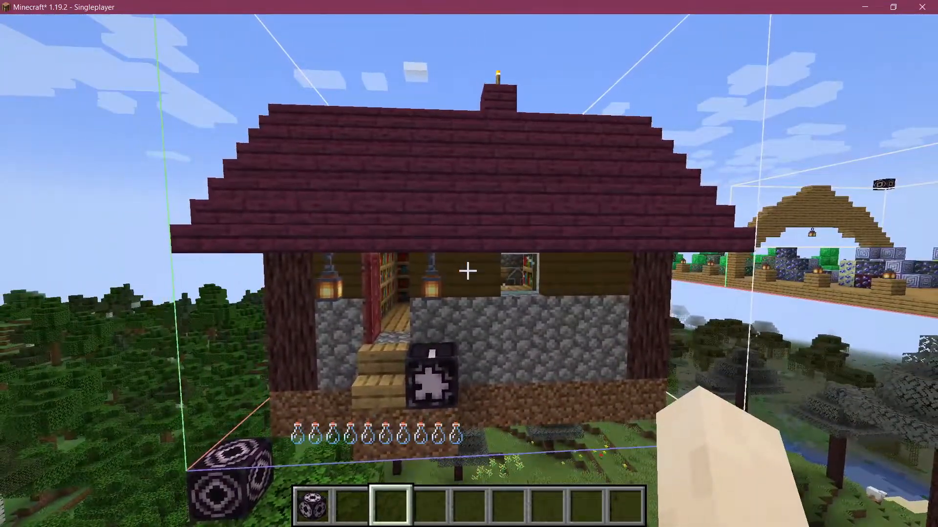
{"action": "key", "text": "e"}
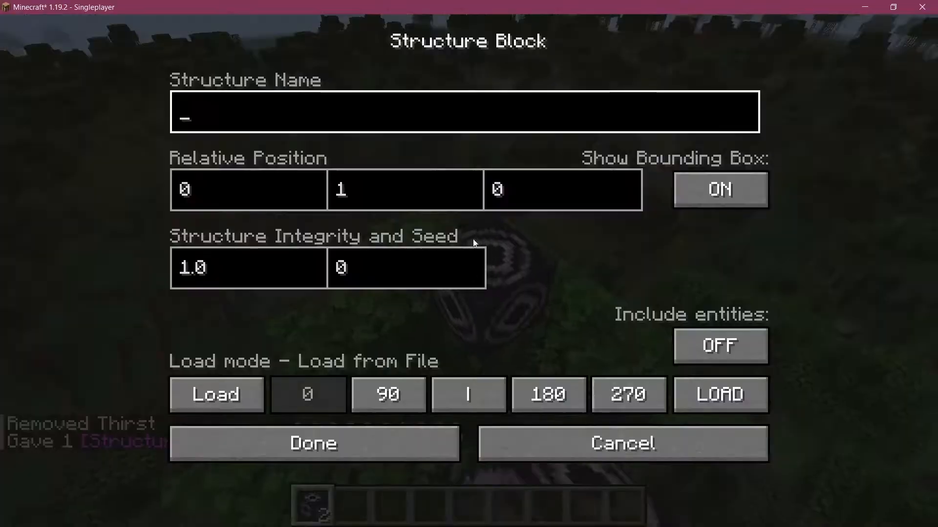
{"action": "left_click", "coordinate": [314, 443]}
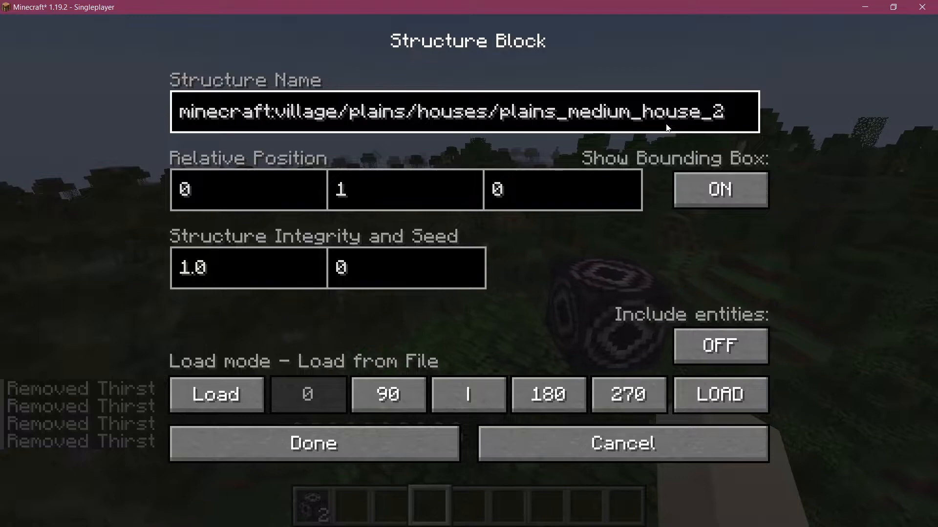
{"action": "left_click", "coordinate": [719, 395]}
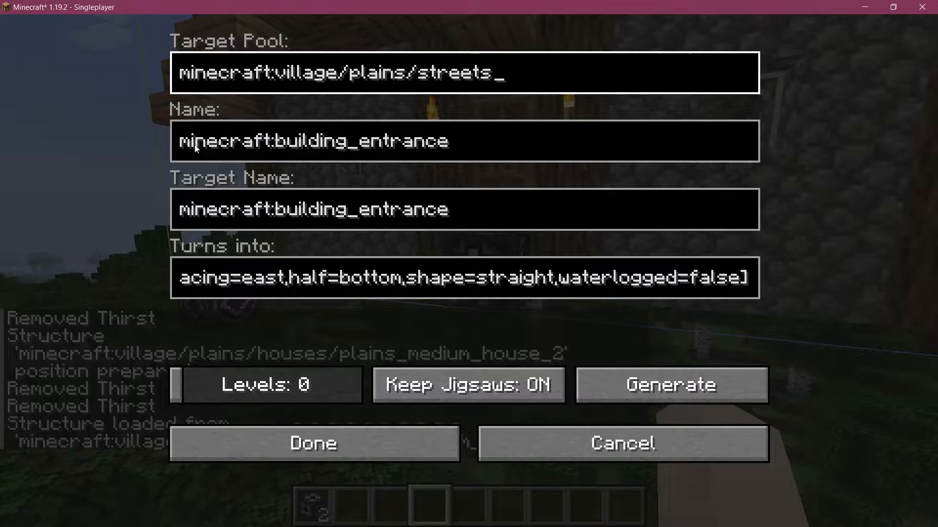
Close the jigsaw settings with Done and compare the loaded house to the custom one
{"action": "left_click", "coordinate": [313, 444]}
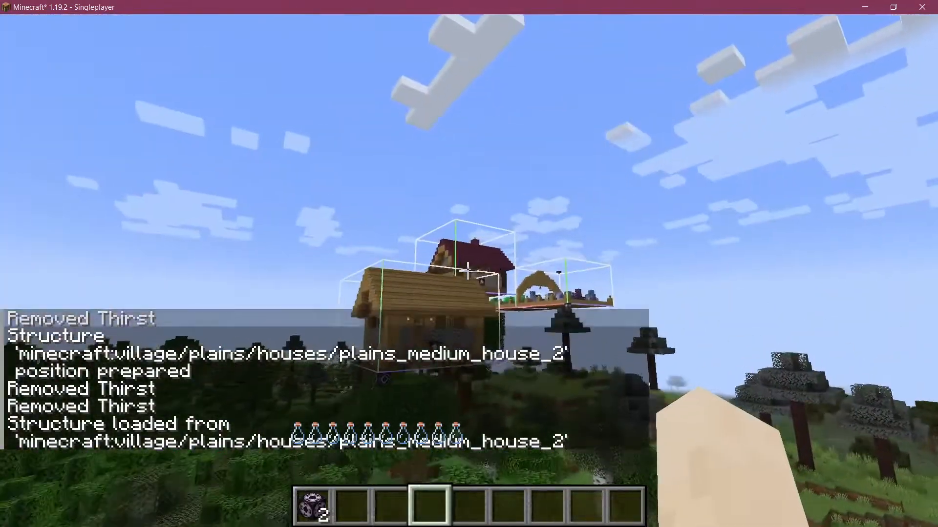
{"action": "mouse_move", "coordinate": [469, 271]}
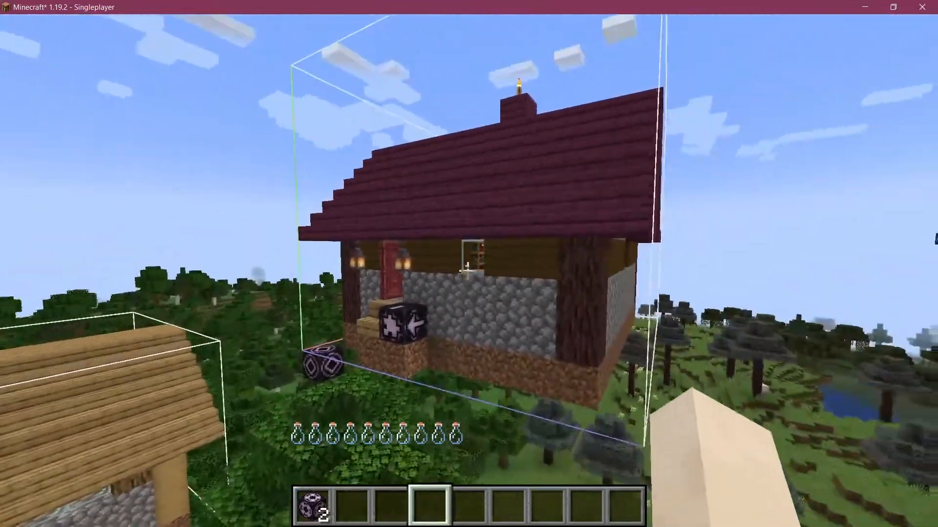
{"action": "mouse_move", "coordinate": [469, 263]}
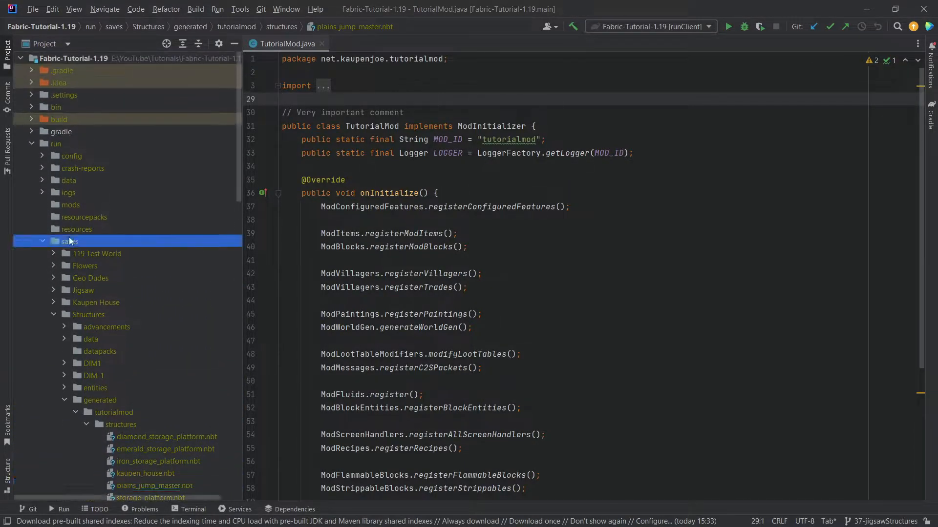
Paste plains_jump_master.nbt from the save's generated structures into data/tutorialmod/structures
{"action": "scroll", "scroll_direction": "down", "scroll_amount": 3}
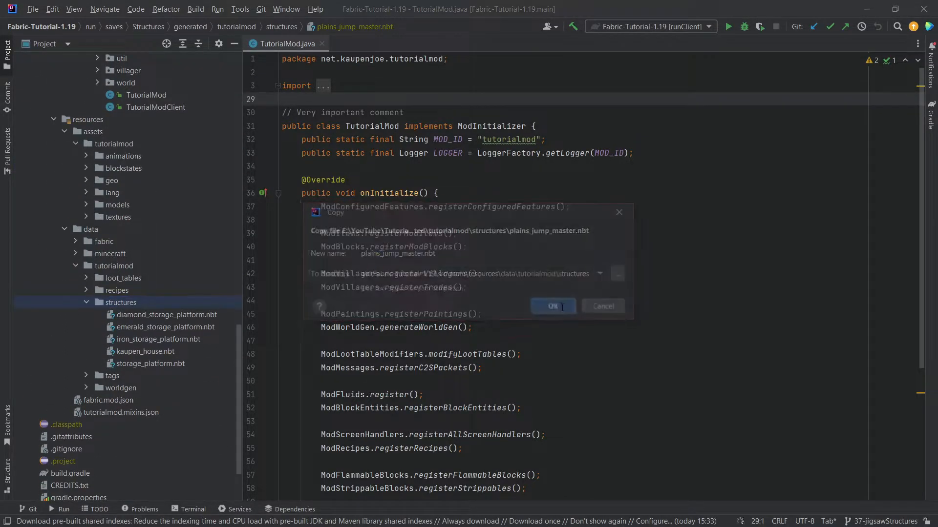
{"action": "left_click", "coordinate": [552, 306]}
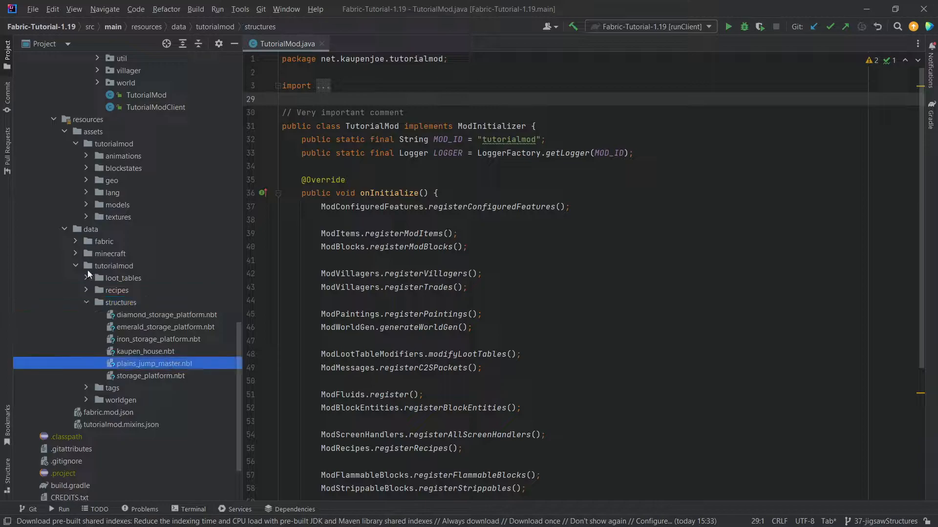
{"action": "left_click", "coordinate": [167, 314]}
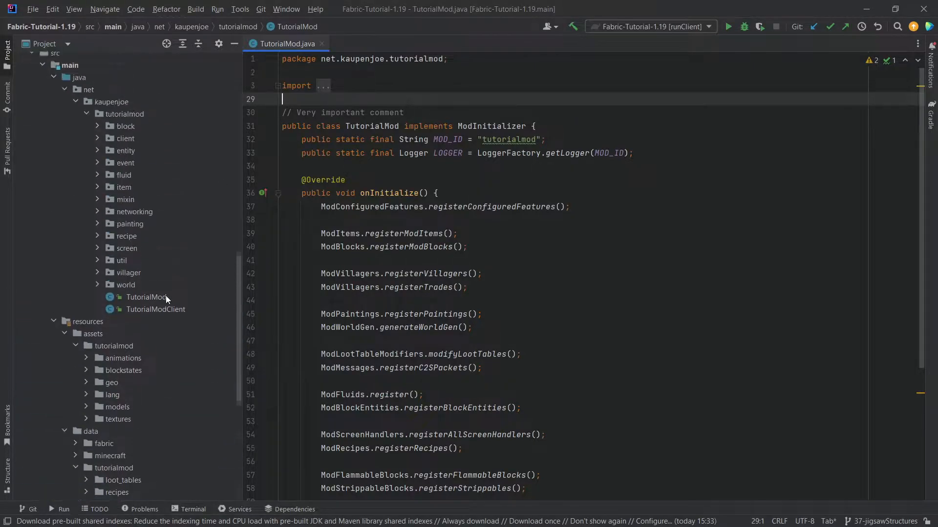
{"action": "scroll", "scroll_direction": "down", "scroll_amount": 3}
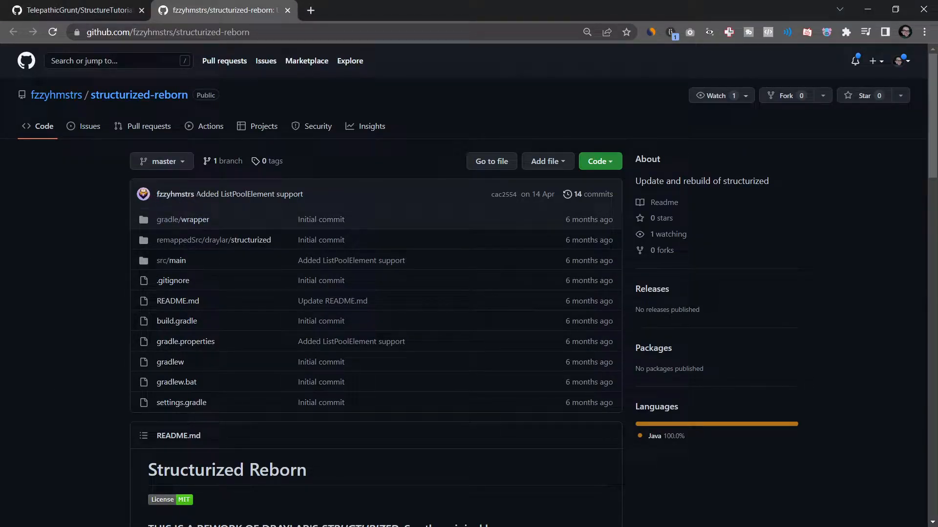
Scroll the structurized-reborn README down to its Adding Dependency section
{"action": "scroll", "scroll_direction": "down", "scroll_amount": 3}
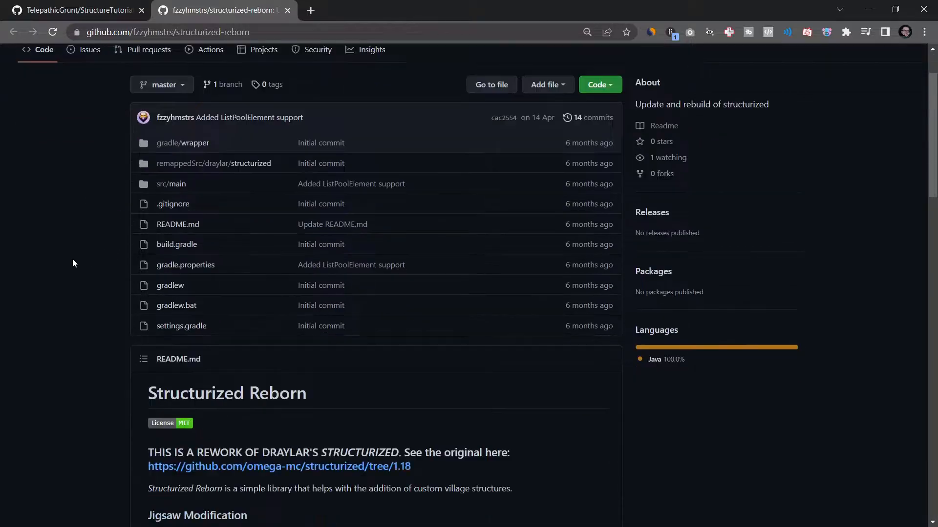
{"action": "scroll", "scroll_direction": "down", "scroll_amount": 3}
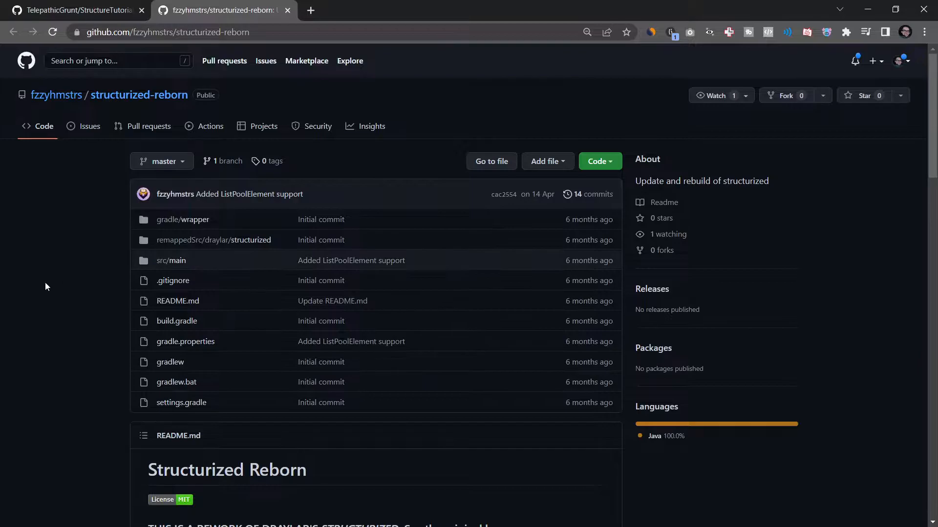
{"action": "scroll", "scroll_direction": "down", "scroll_amount": 3}
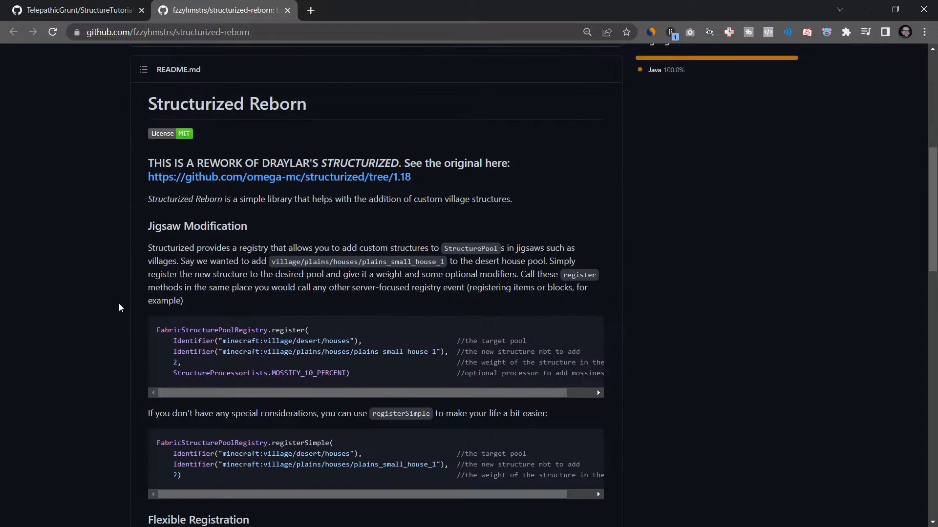
{"action": "scroll", "scroll_direction": "down", "scroll_amount": 3}
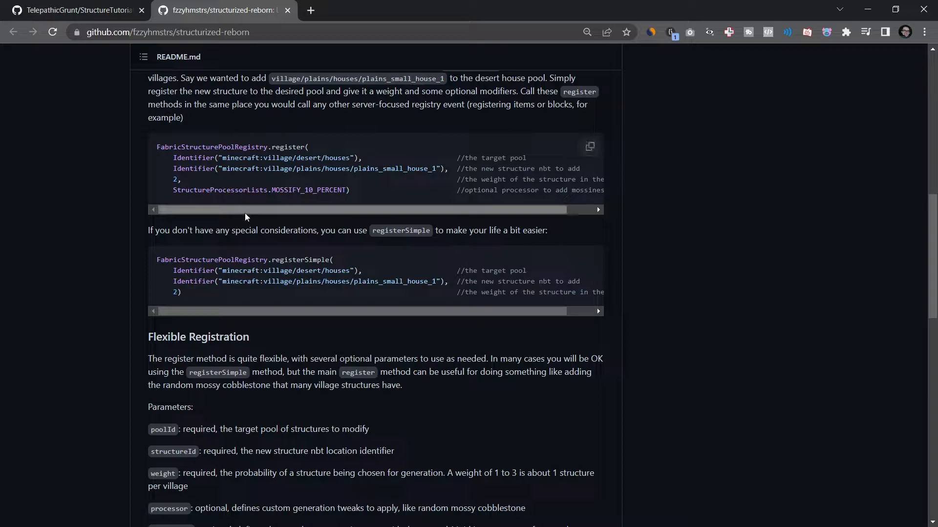
{"action": "scroll", "scroll_direction": "down", "scroll_amount": 3}
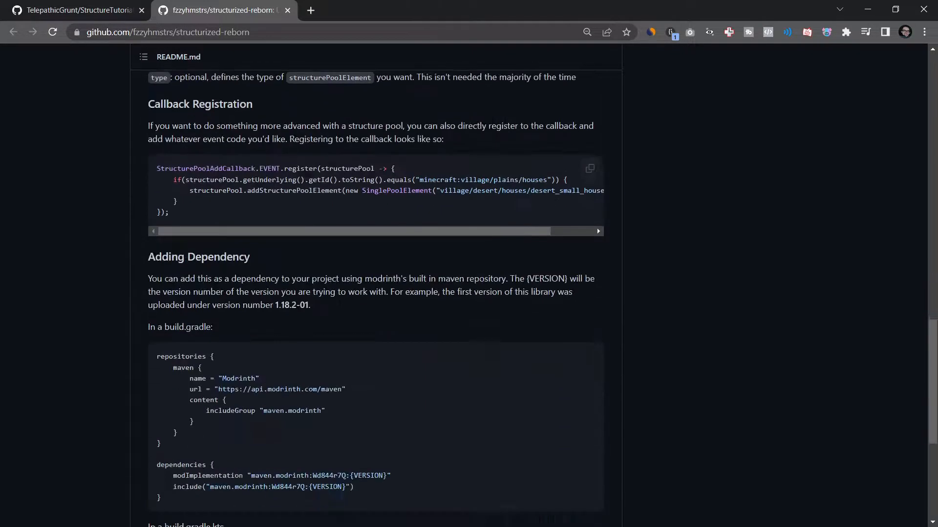
{"action": "scroll", "scroll_direction": "down", "scroll_amount": 3}
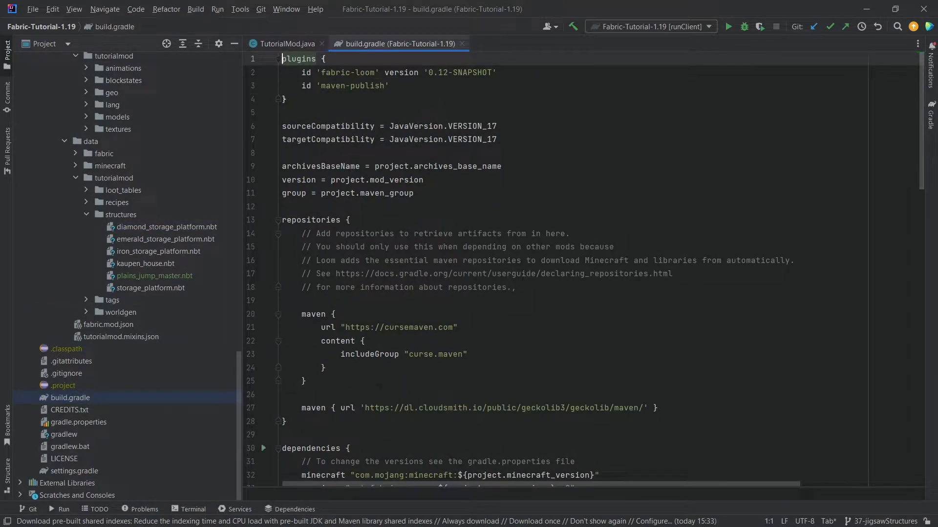
Add the Modrinth maven and Wd844r7Q dependency lines to build.gradle with version 1.19-01
{"action": "scroll", "scroll_direction": "down", "scroll_amount": 3}
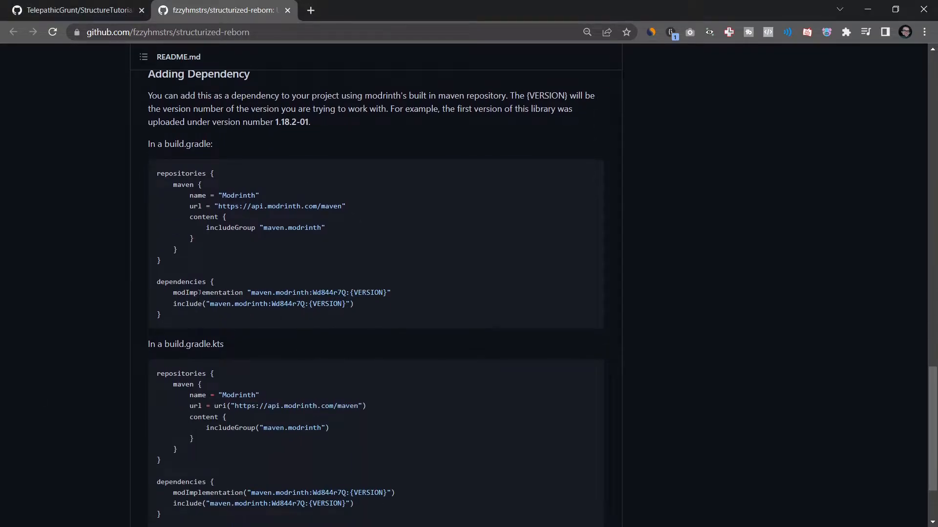
{"action": "triple_click", "coordinate": [262, 304]}
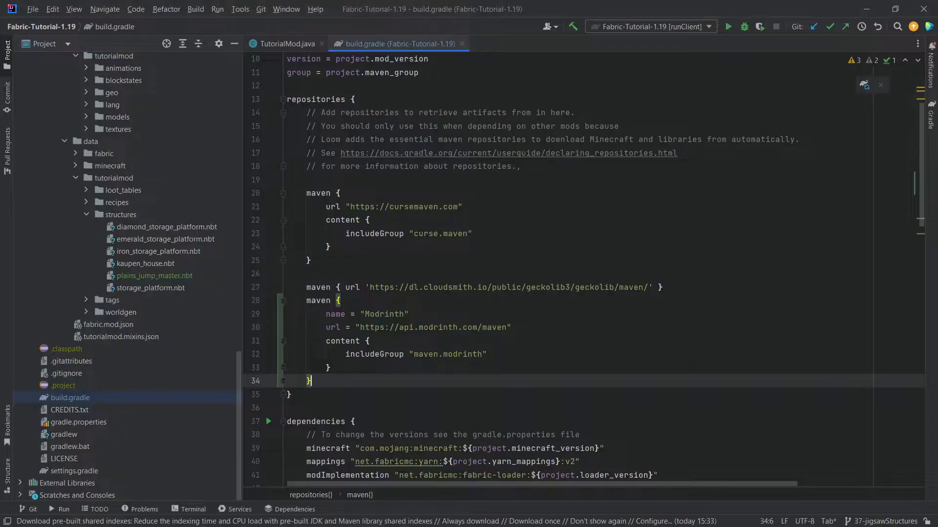
{"action": "scroll", "scroll_direction": "down", "scroll_amount": 3}
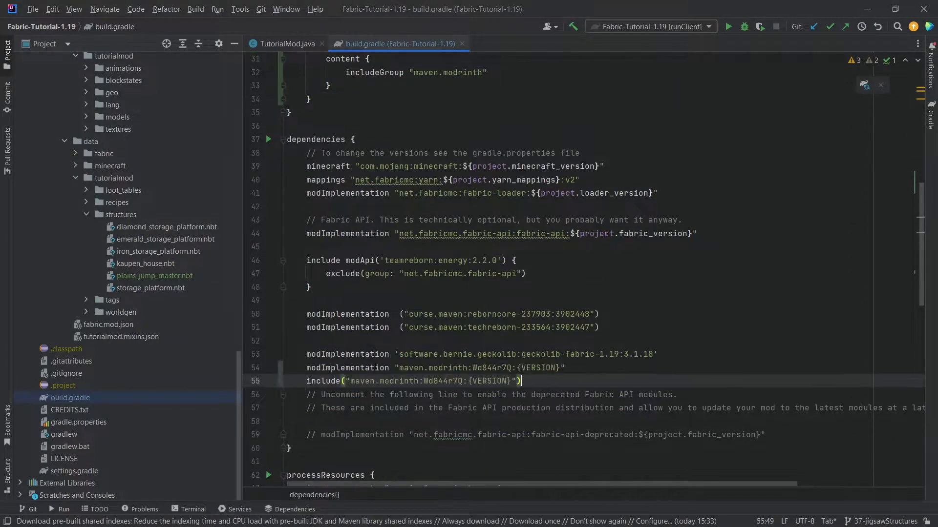
{"action": "double_click", "coordinate": [538, 381]}
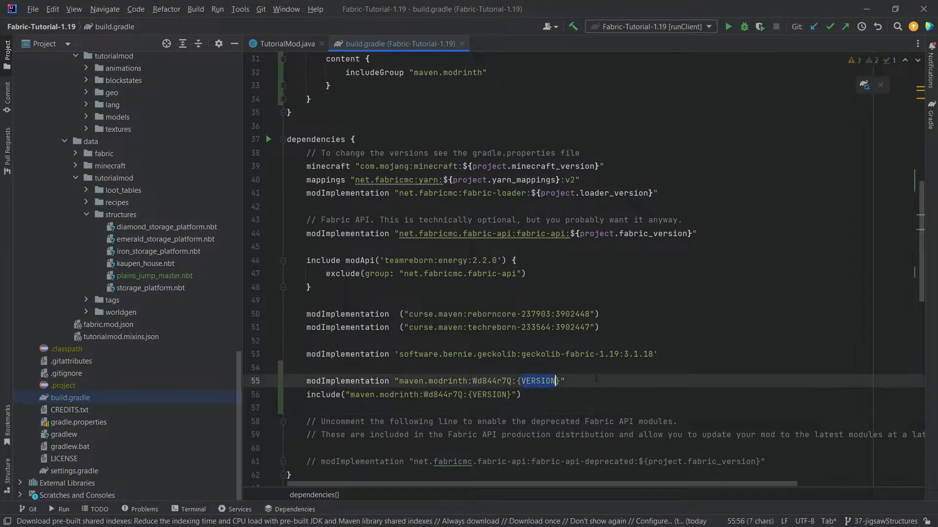
{"action": "type", "text": "1.19-01"}
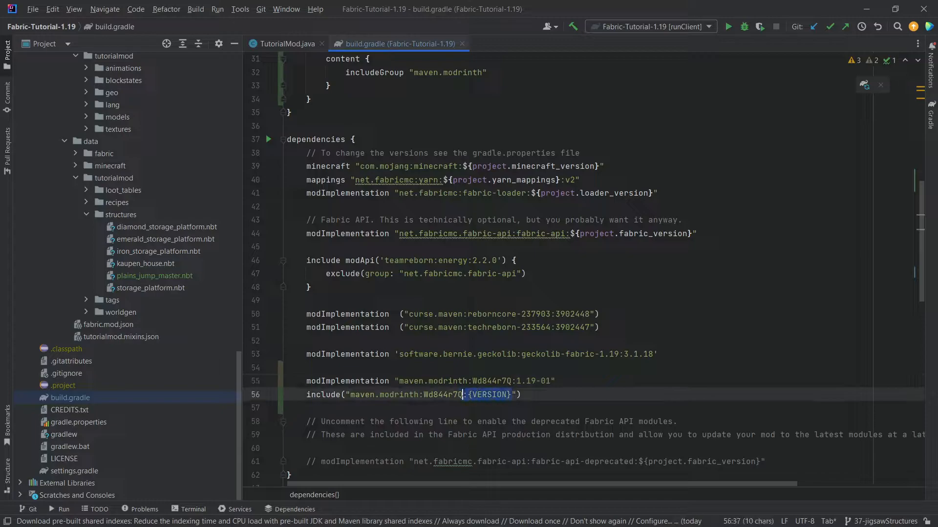
{"action": "type", "text": ":1.19-01"}
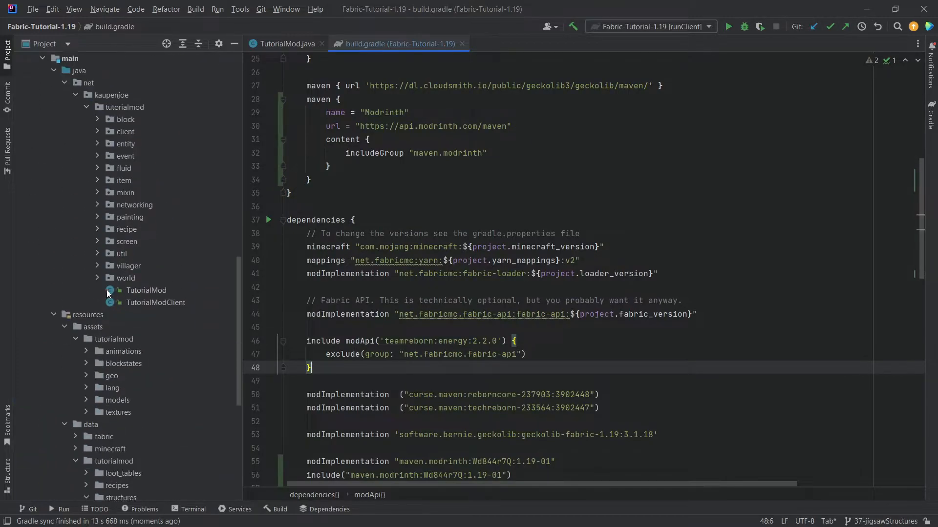
Create class VillageAdditions with an empty public static registerNewVillageStructures method
{"action": "right_click", "coordinate": [126, 277]}
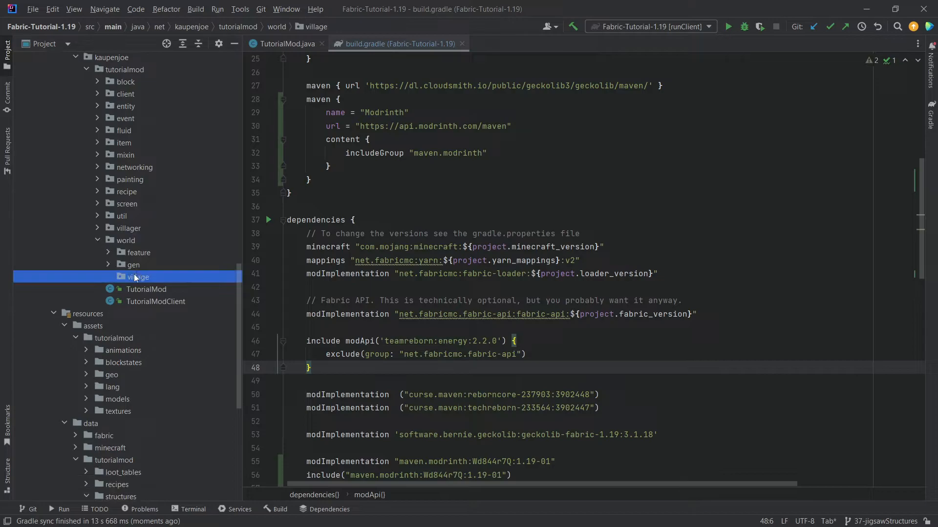
{"action": "type", "text": "Village"}
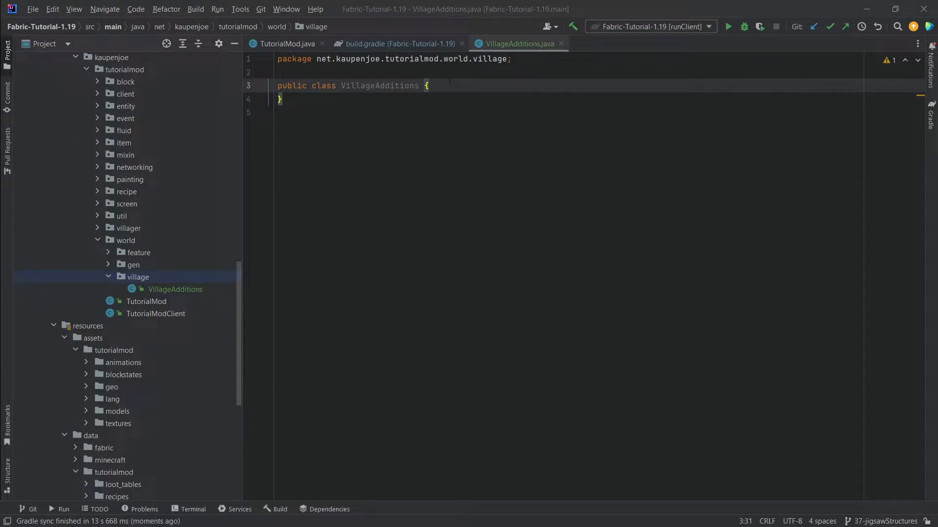
{"action": "type", "text": "pu st"}
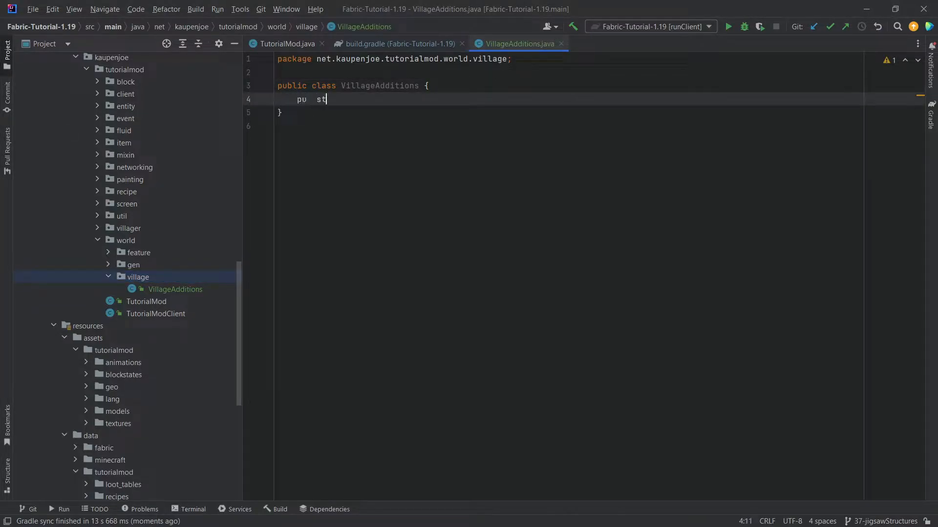
{"action": "type", "text": "blic static void reg"}
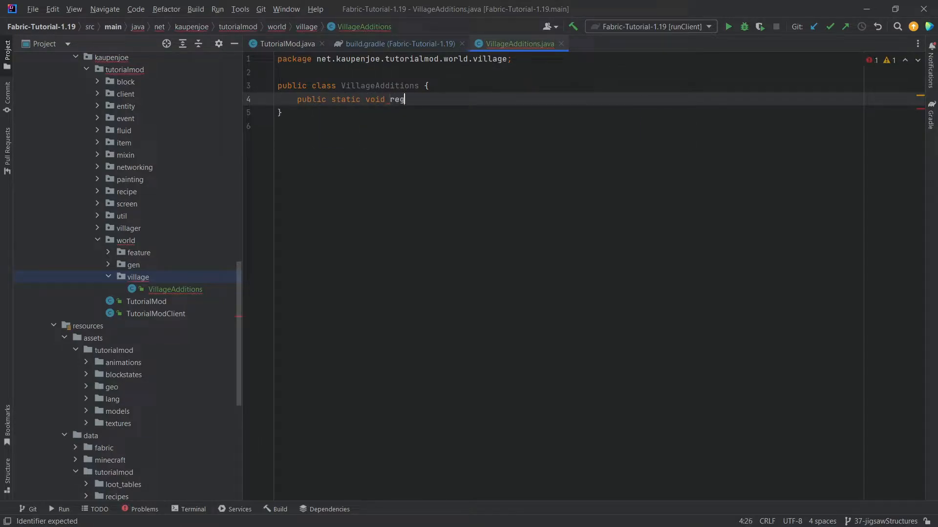
{"action": "type", "text": "ister"}
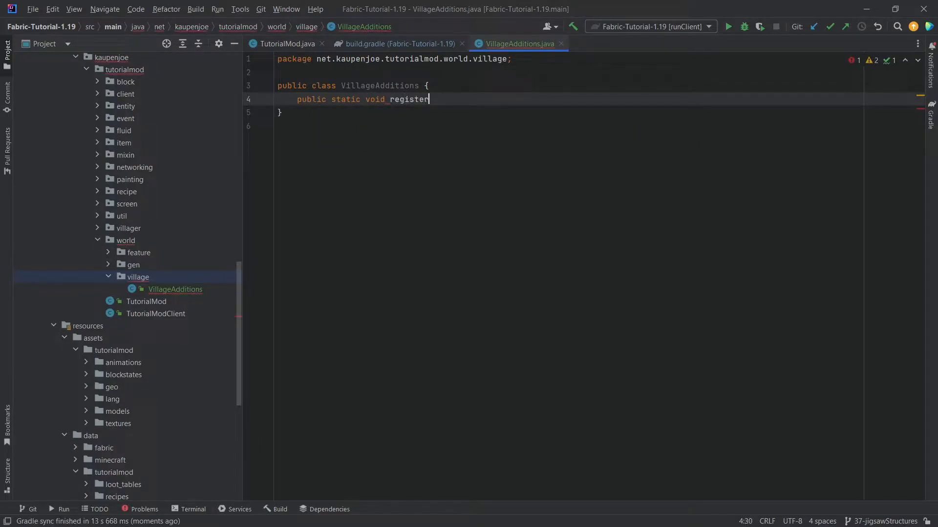
{"action": "type", "text": "NewVillageStructrues() {"}
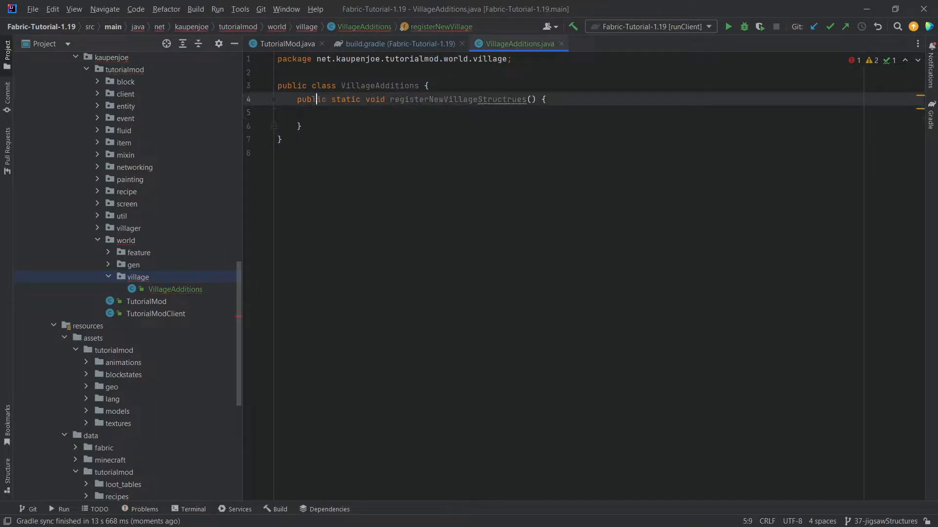
Add a comment above it crediting github.com/fzzyhmstrs/structurized-reborn under MIT License
{"action": "key", "text": "Enter"}
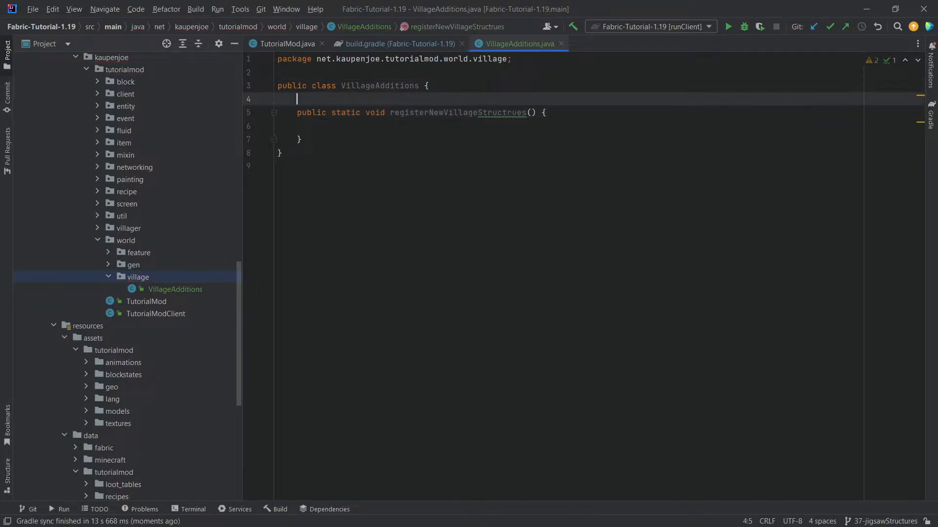
{"action": "type", "text": "//"}
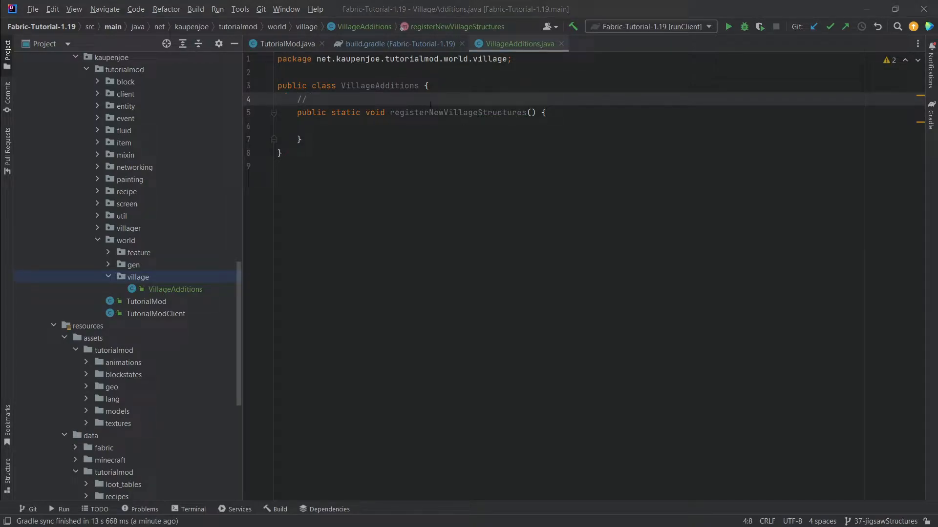
{"action": "type", "text": "Using https://github.com/fzzyhmstrs/structurized-reborn (Under MIT License)"}
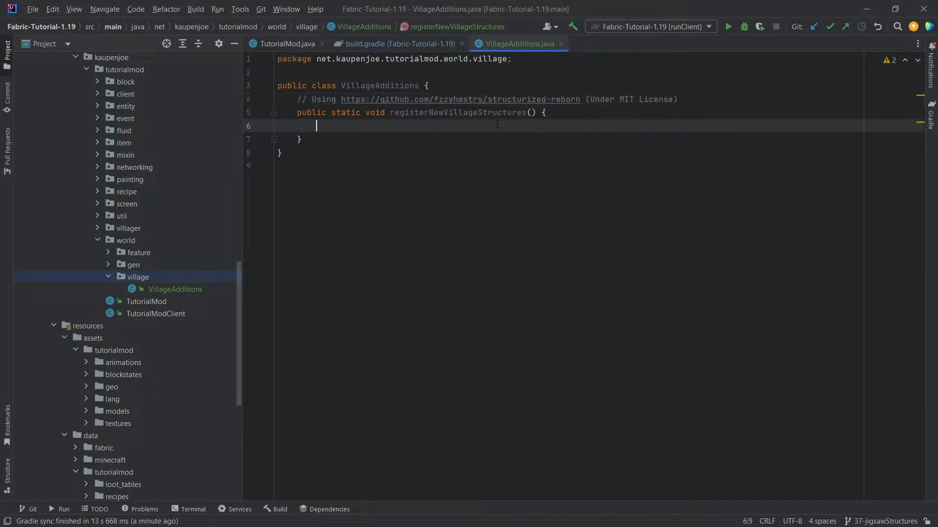
{"action": "type", "text": "f"}
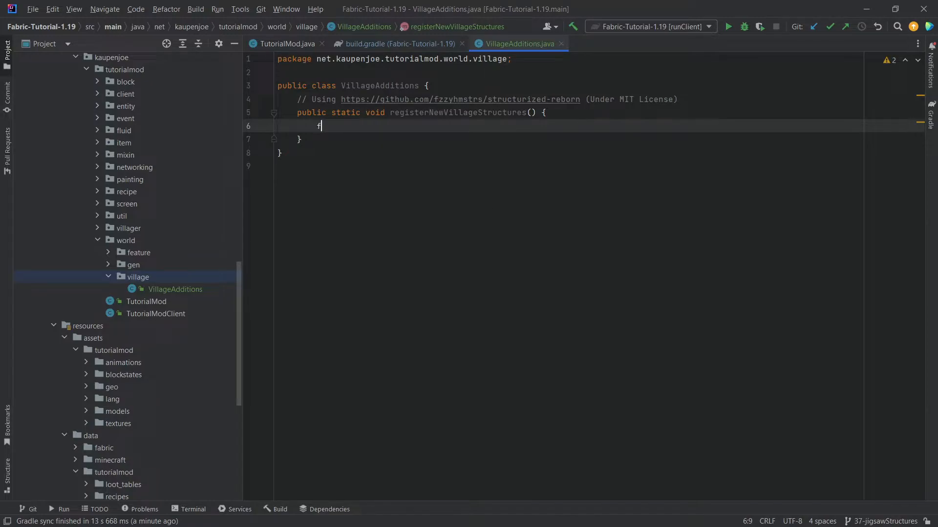
Write FabricStructurePoolRegistry.registerSimple for minecraft:village/plains/houses with the mod's plains_jump_master identifier
{"action": "type", "text": "FabricS"}
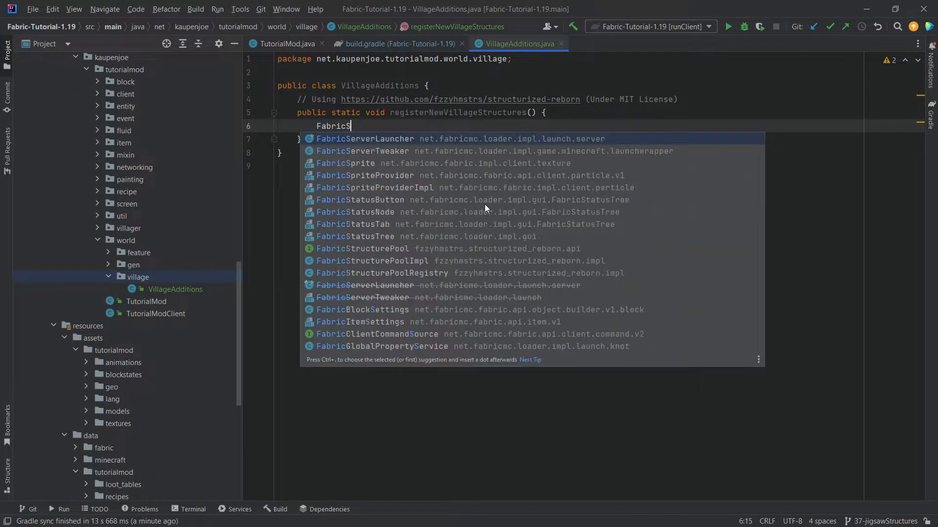
{"action": "left_click", "coordinate": [374, 273]}
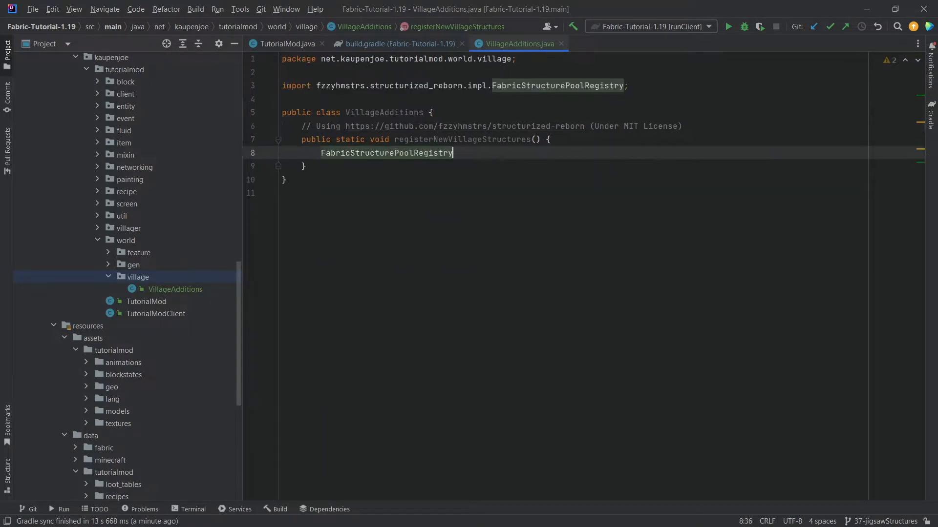
{"action": "type", "text": ".registerSimple("}
{"action": "type", "text": "new Identifier("}
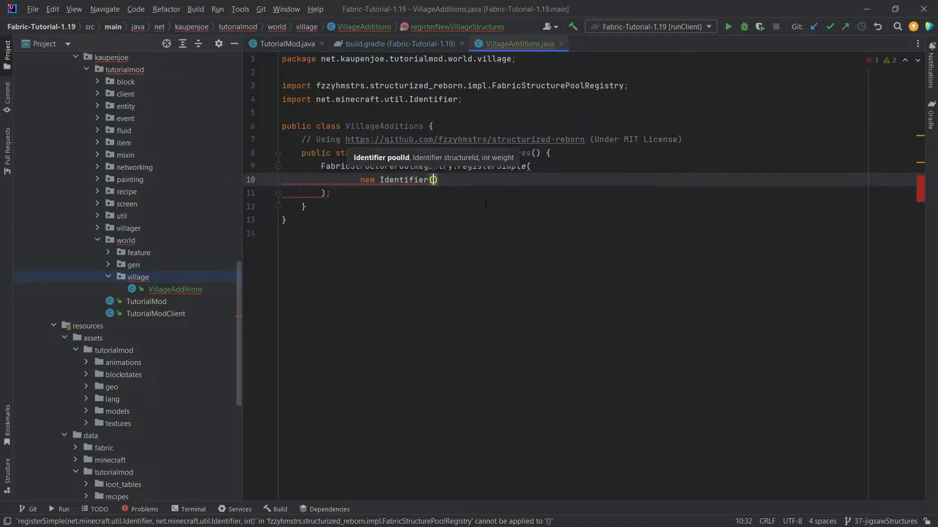
{"action": "type", "text": "\"minecraft\""}
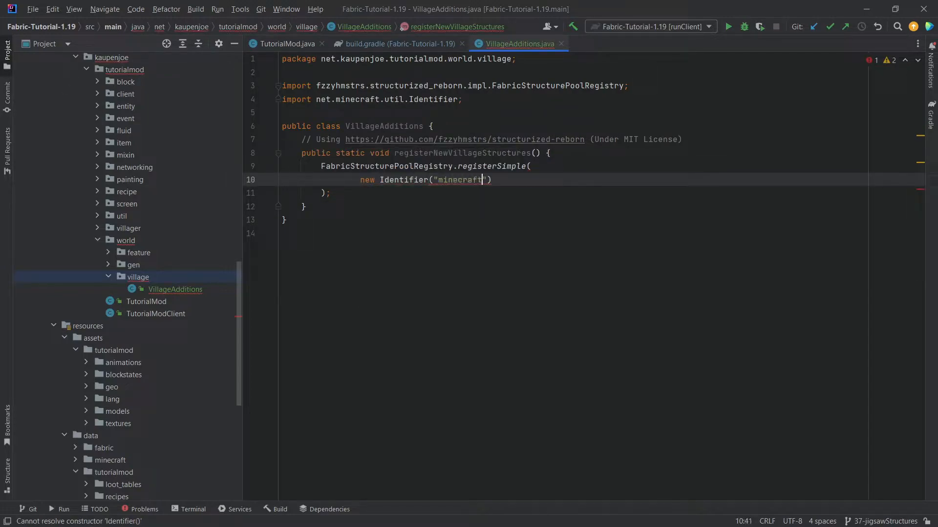
{"action": "type", "text": ":village"}
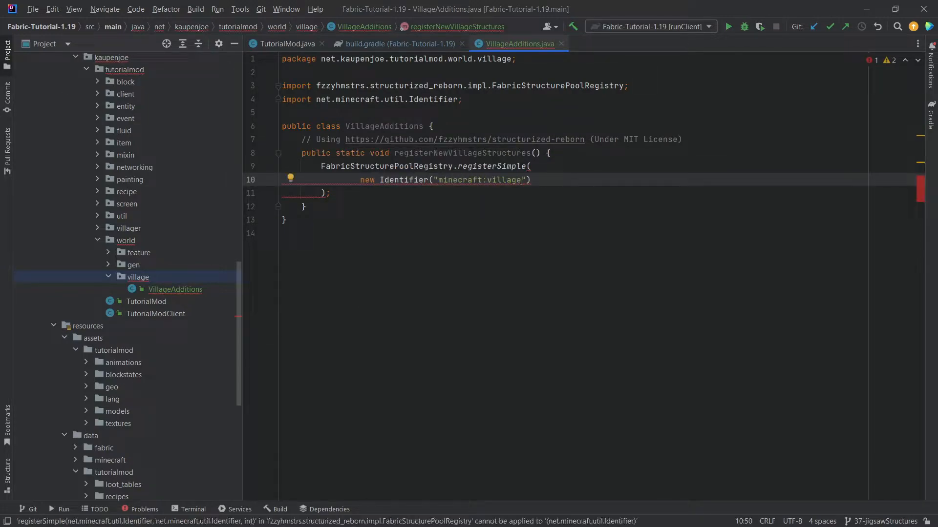
{"action": "type", "text": "/plains/hous"}
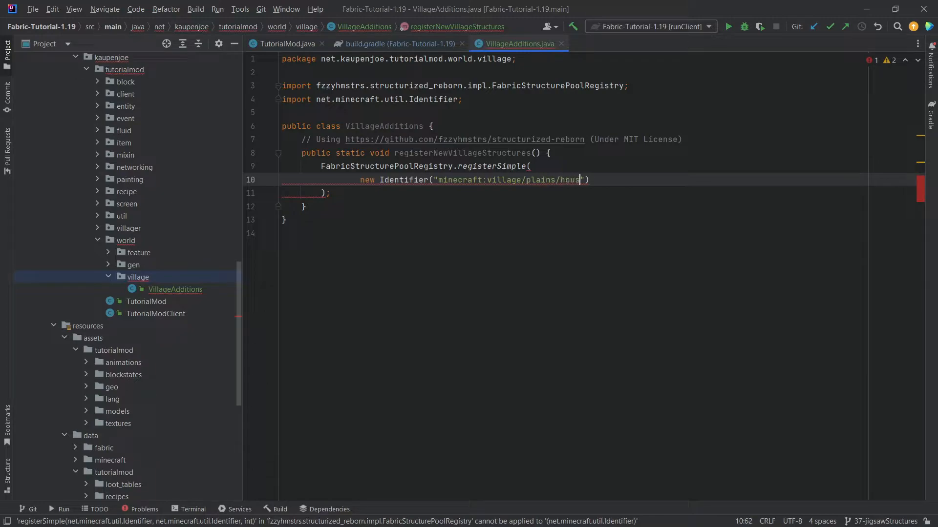
{"action": "type", "text": "es\"),"}
{"action": "type", "text": "new Identifier(TutorialMod.MOD_ID, "}
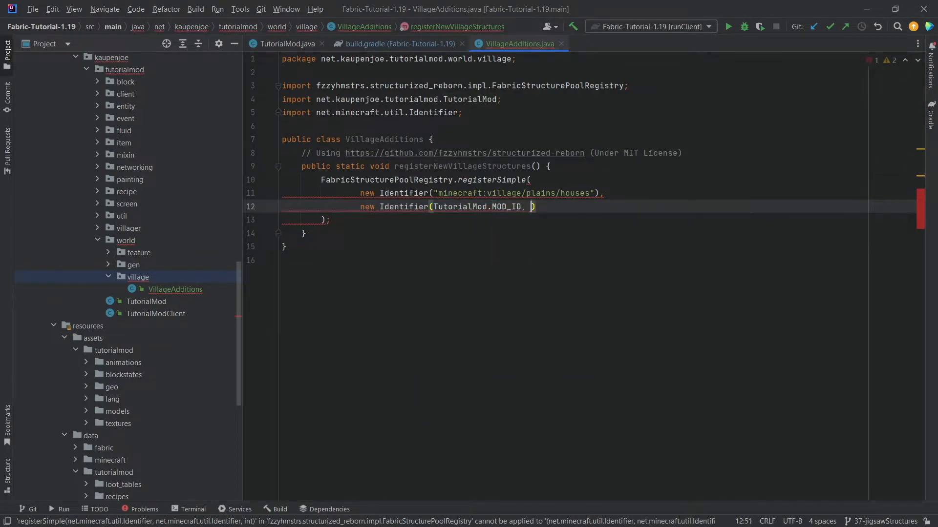
{"action": "type", "text": "\"plains_\""}
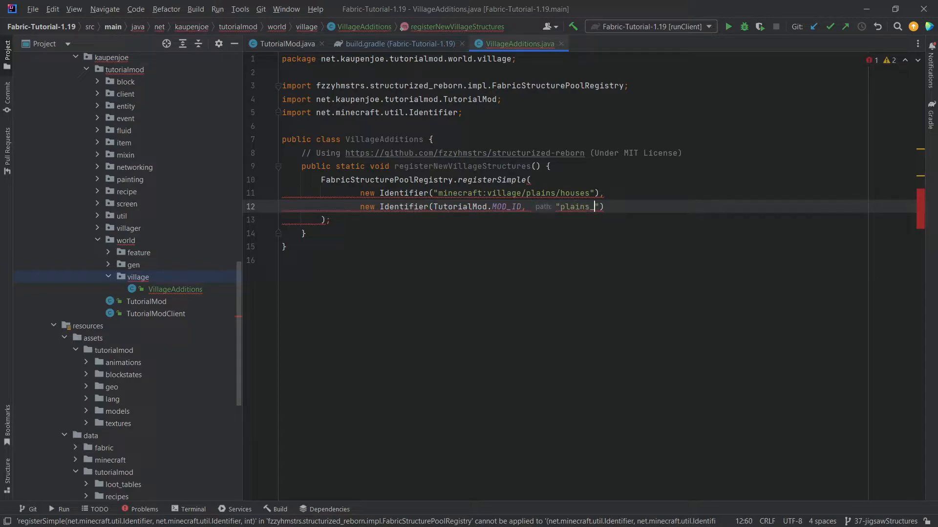
{"action": "type", "text": "jump_master"}
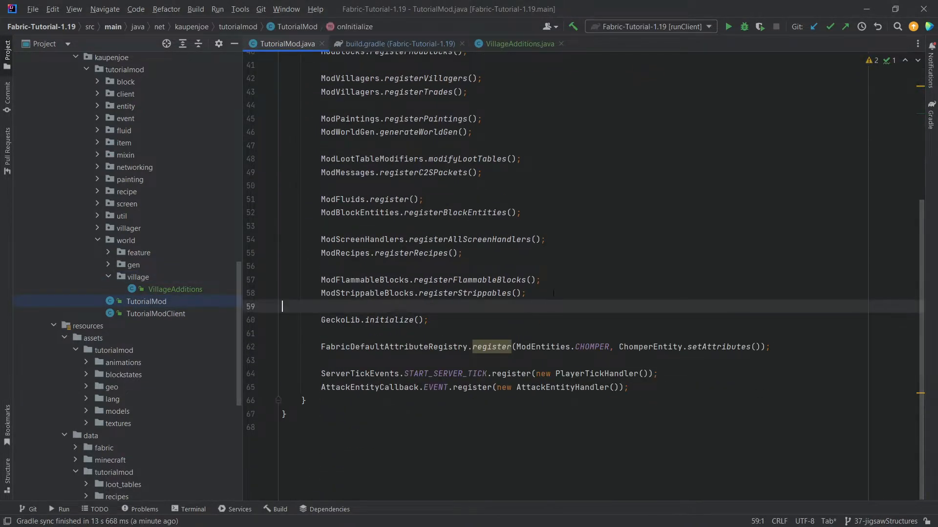
Start a VillageAdditions call on a new line after the attribute registration in onInitialize
{"action": "key", "text": "Enter"}
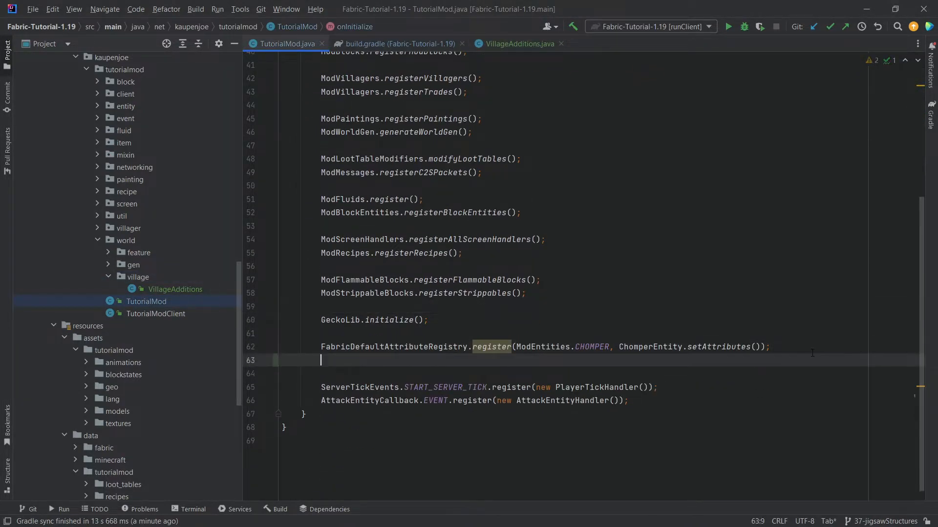
{"action": "type", "text": "Villag"}
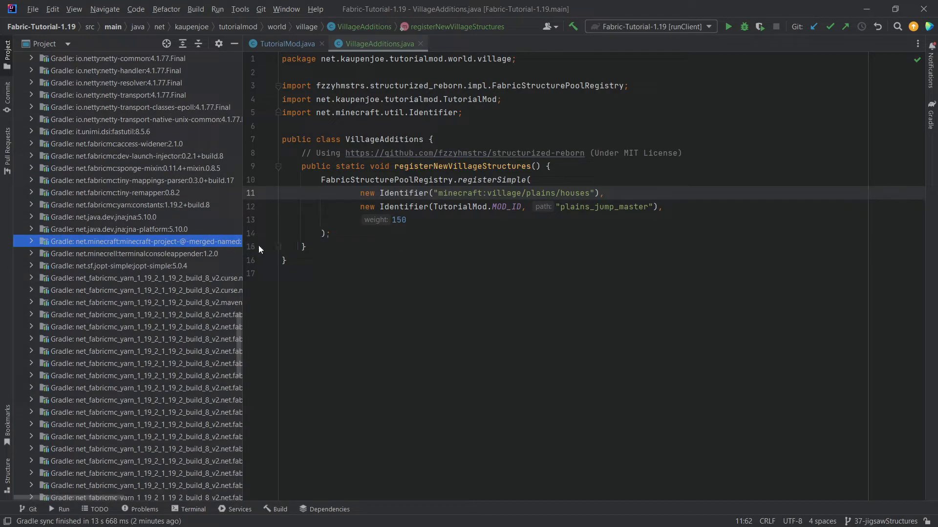
Browse the Minecraft jar's data/minecraft/structures and view the mod's plains_jump_master structure file
{"action": "left_click", "coordinate": [31, 241]}
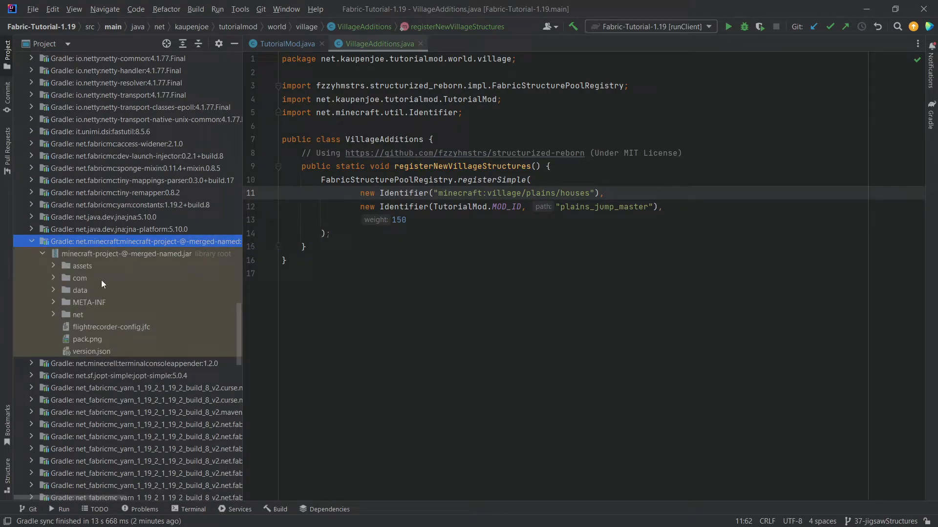
{"action": "left_click", "coordinate": [79, 291]}
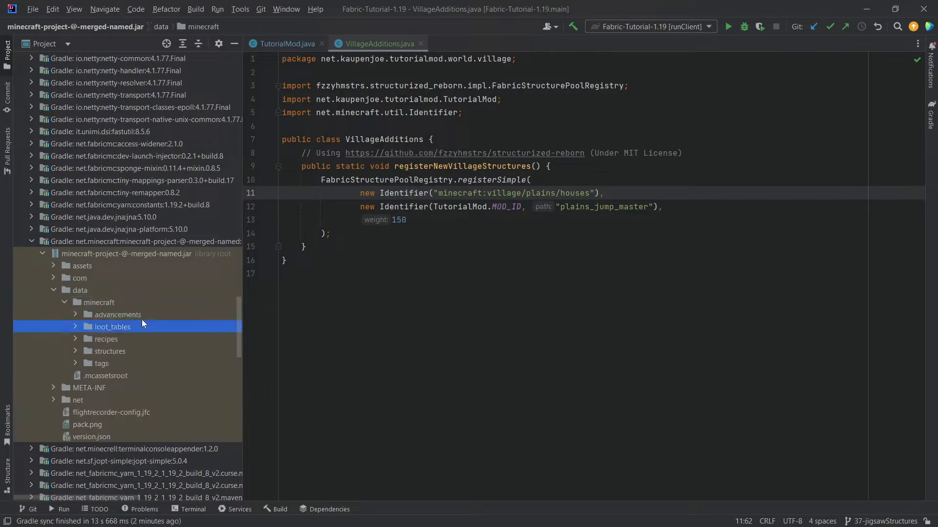
{"action": "left_click", "coordinate": [110, 350]}
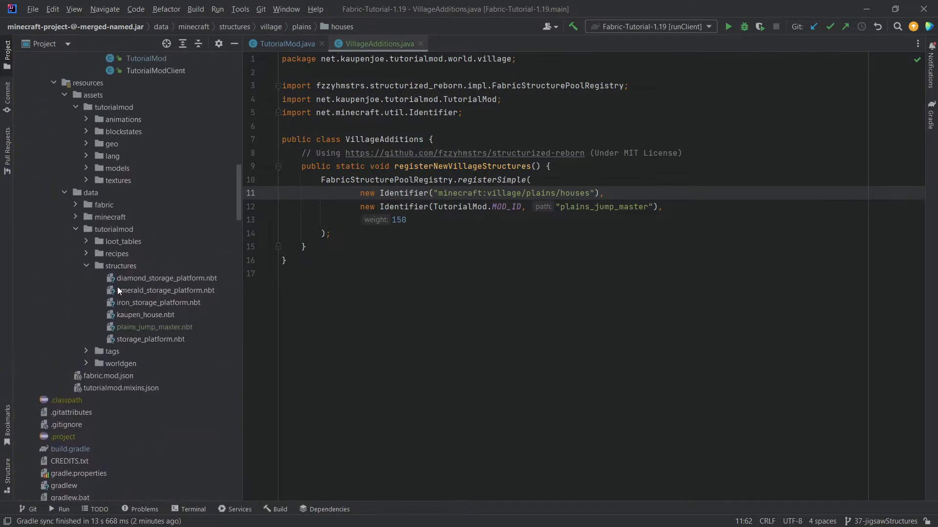
{"action": "double_click", "coordinate": [603, 207]}
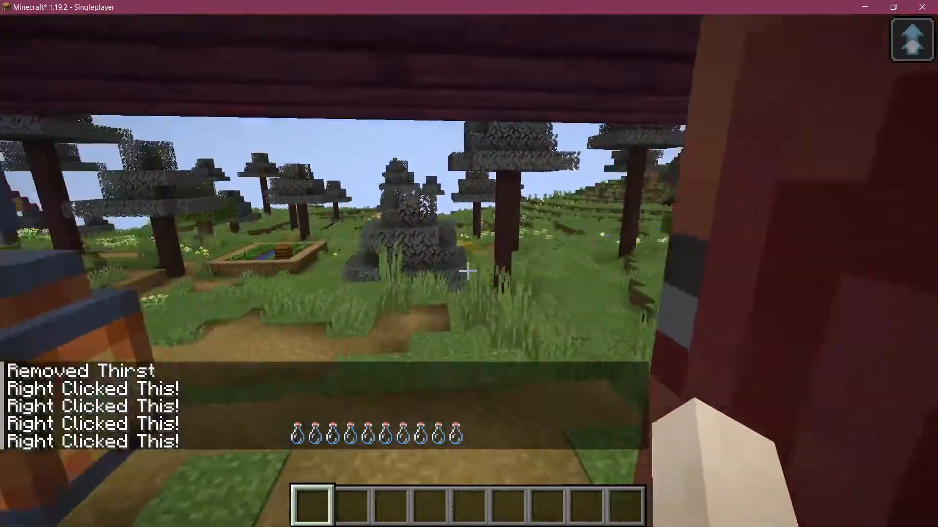
{"action": "mouse_move", "coordinate": [469, 270]}
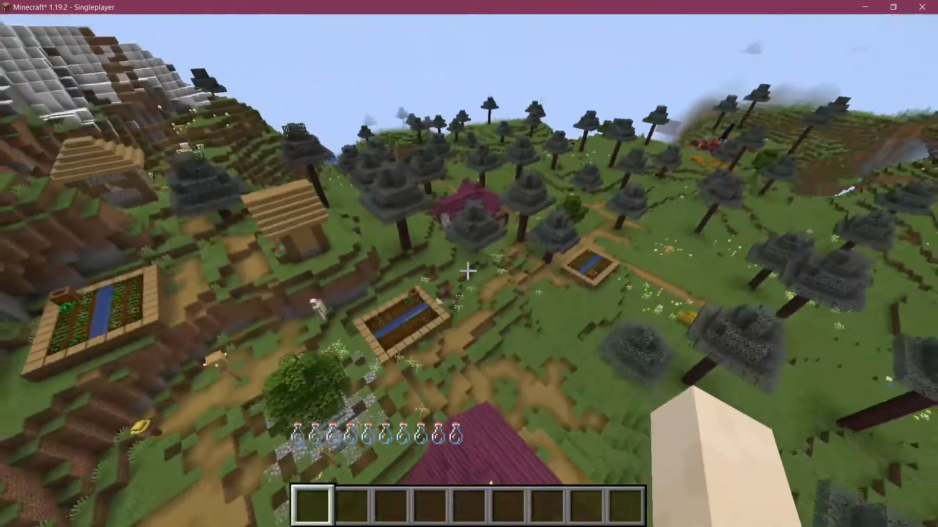
{"action": "mouse_move", "coordinate": [469, 269]}
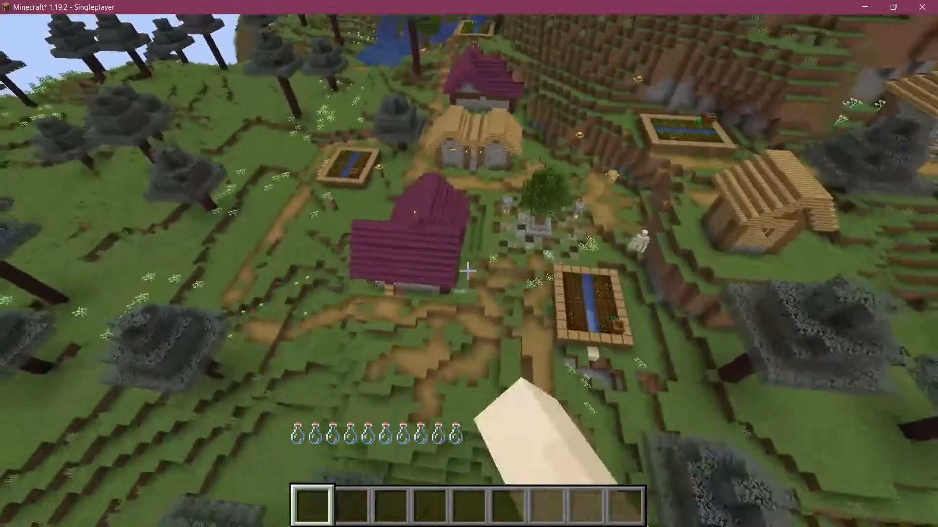
{"action": "mouse_move", "coordinate": [469, 271]}
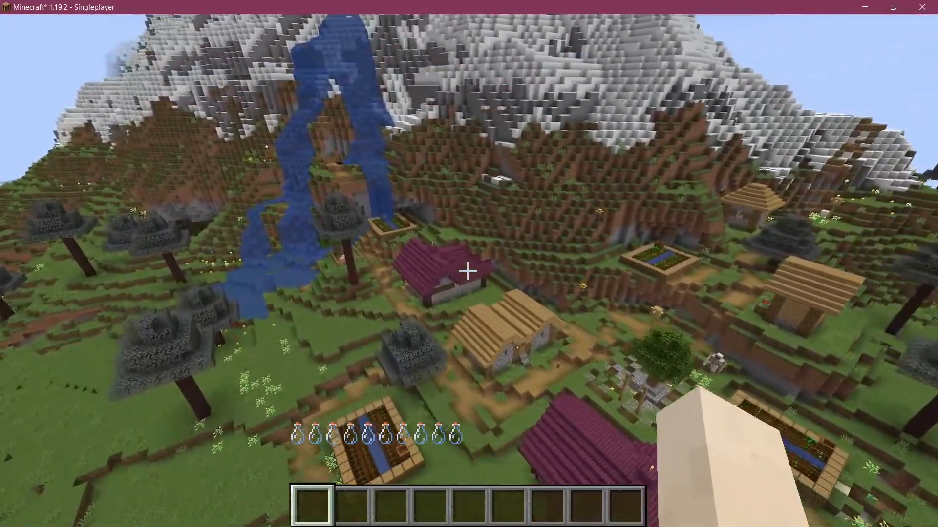
{"action": "mouse_move", "coordinate": [468, 269]}
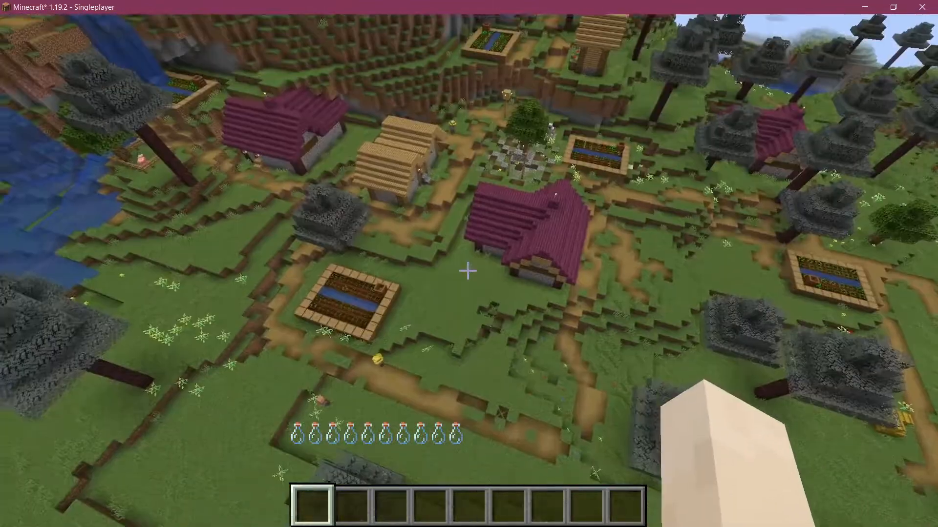